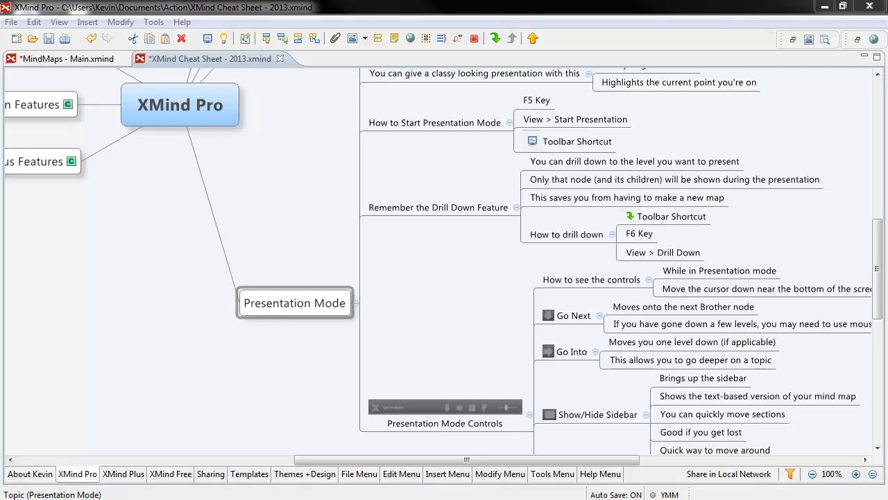
Browse the Presentation Mode branch, visiting its notes, How to Start and Toolbar Shortcut topics.
click(180, 105)
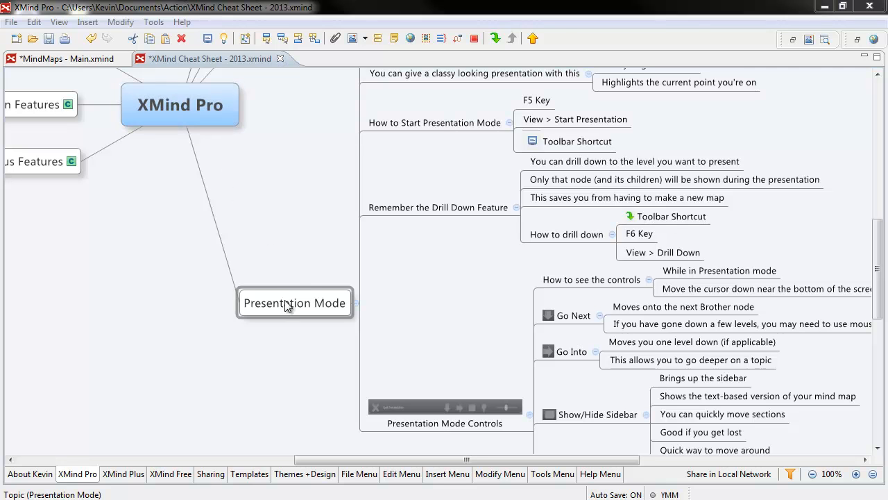
click(294, 303)
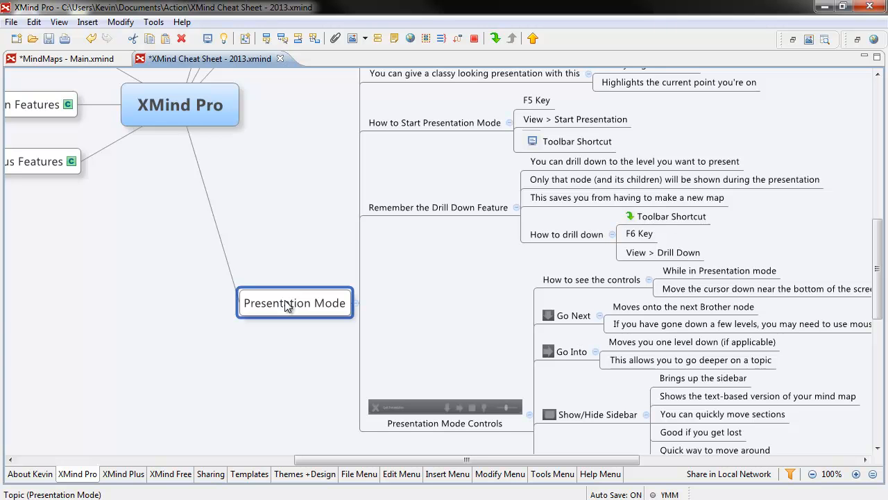
mouse_move(302, 203)
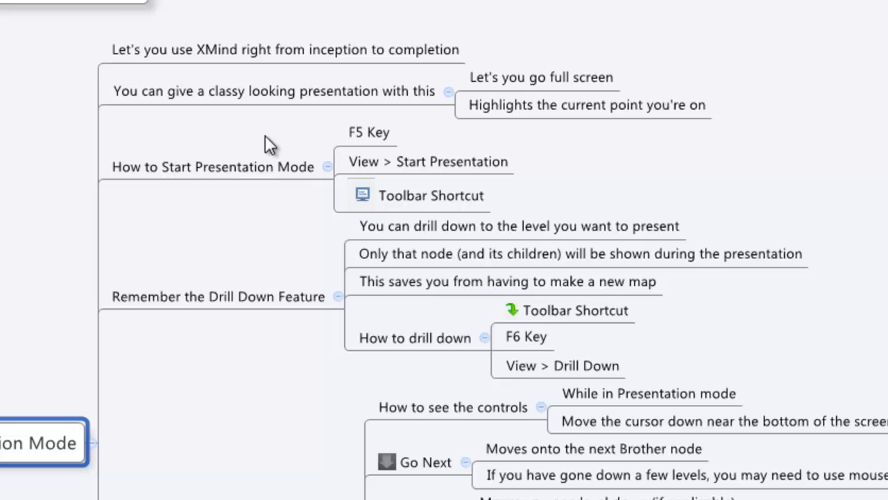
mouse_move(240, 116)
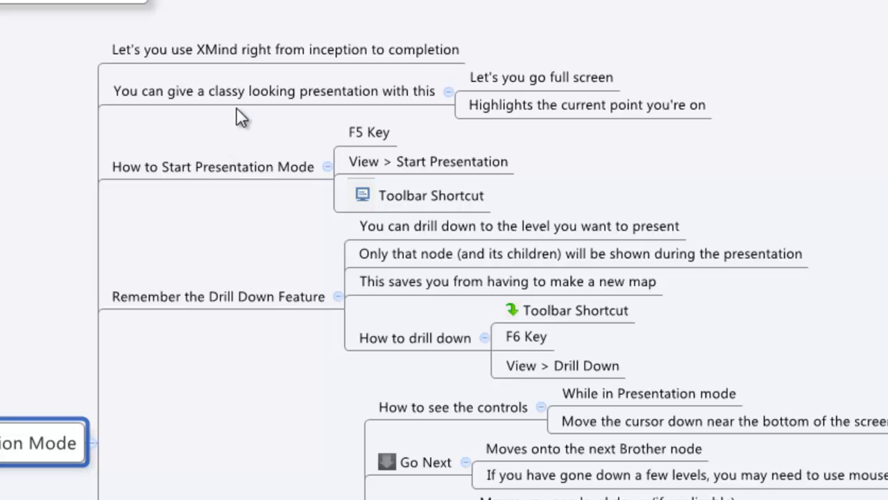
click(271, 91)
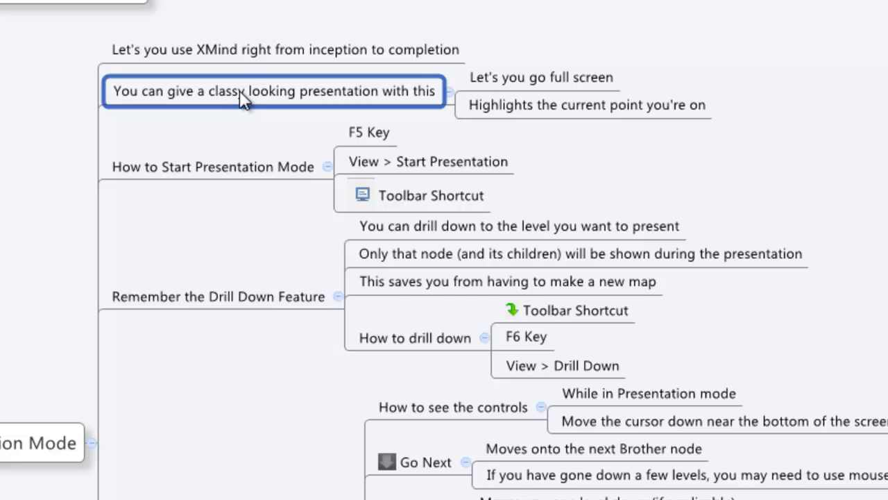
click(541, 77)
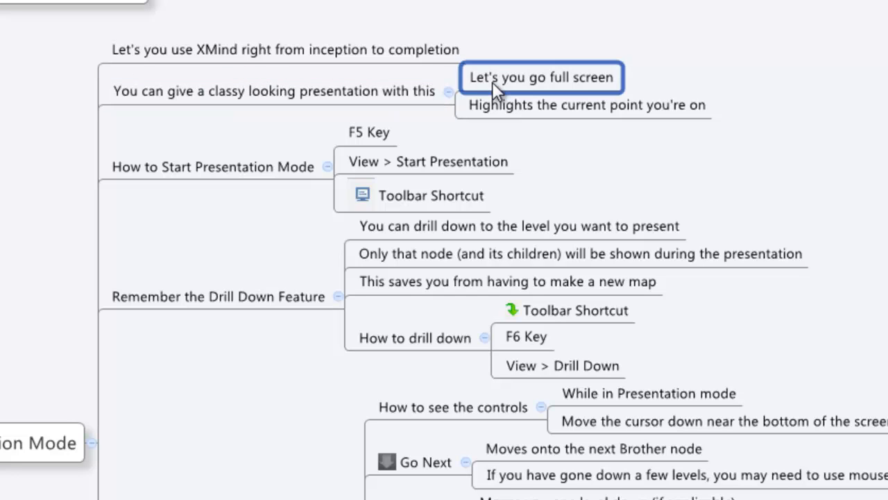
click(270, 91)
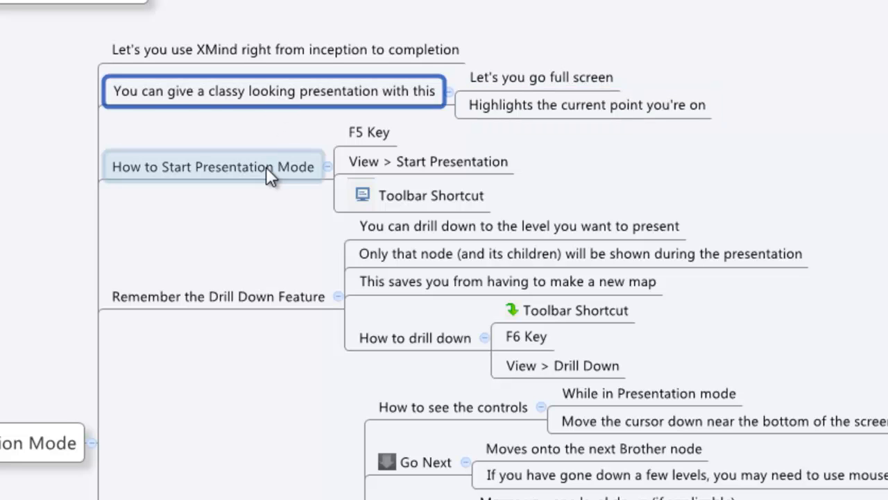
click(211, 167)
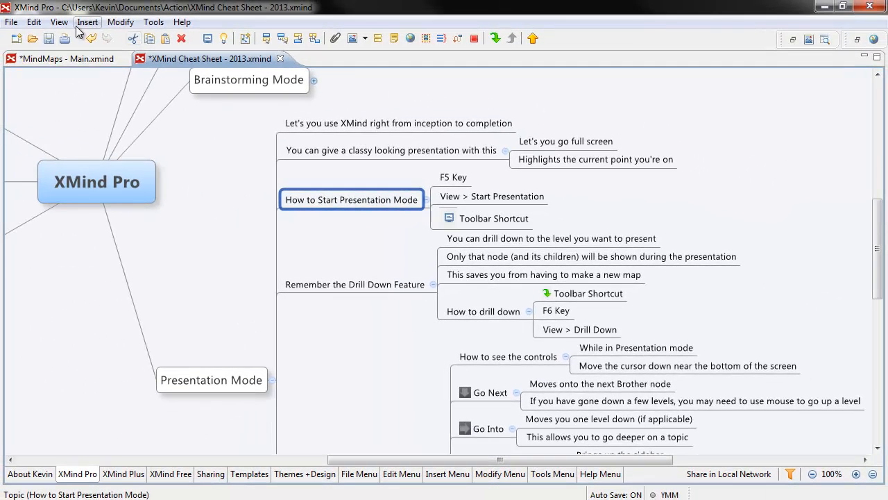
click(59, 22)
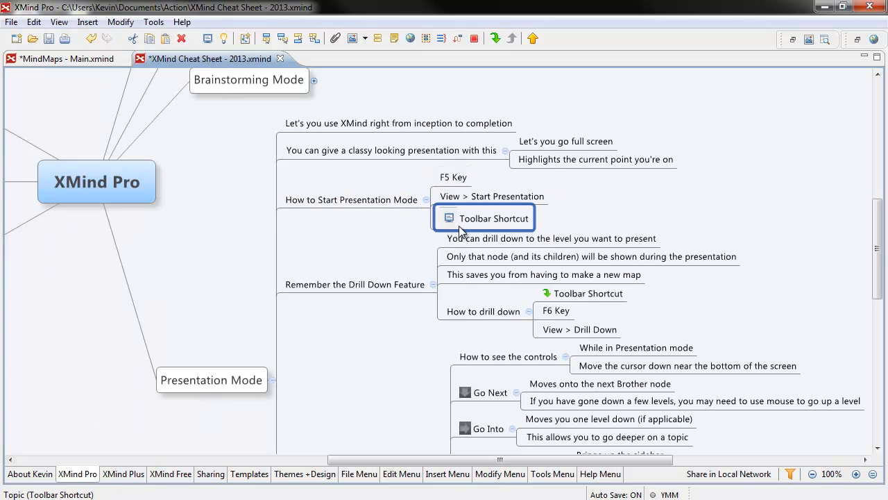
mouse_move(206, 39)
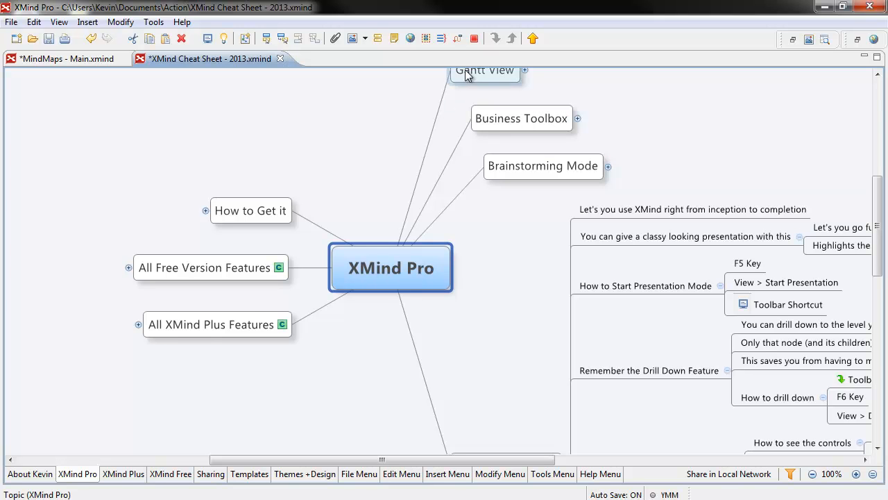
mouse_move(580, 319)
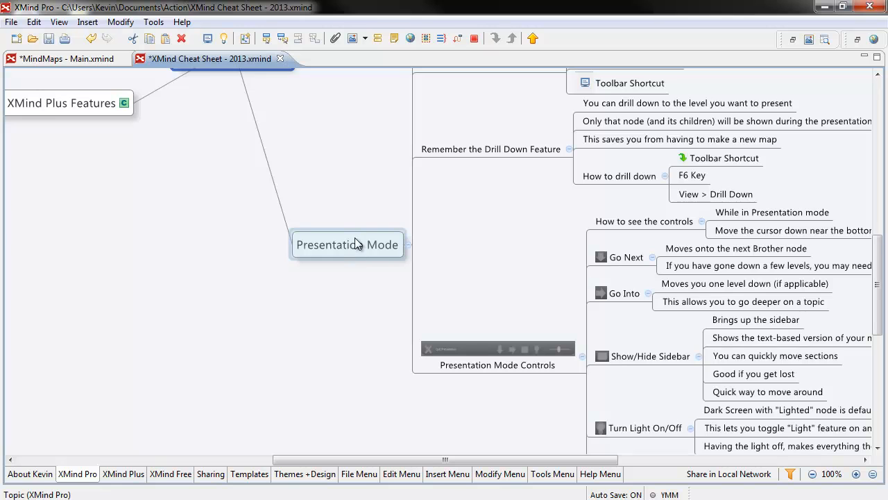
Drill down into the Presentation Mode branch and start presenting it as the central topic.
click(347, 244)
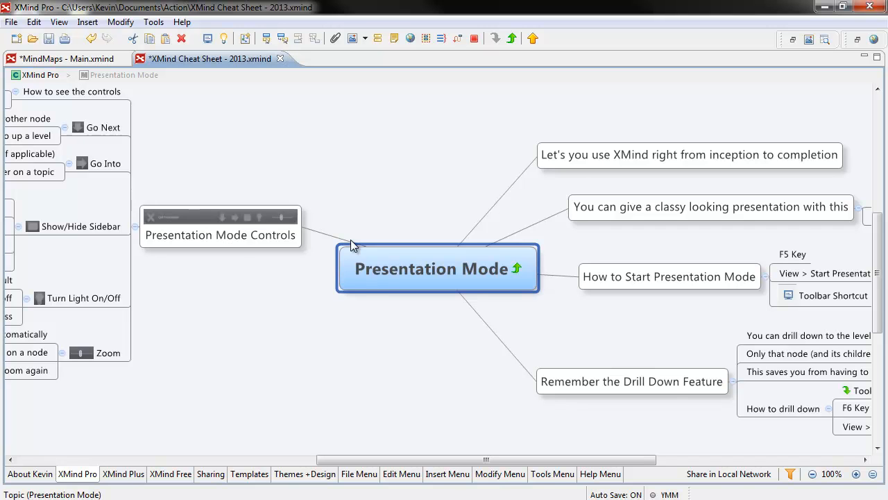
mouse_move(632, 263)
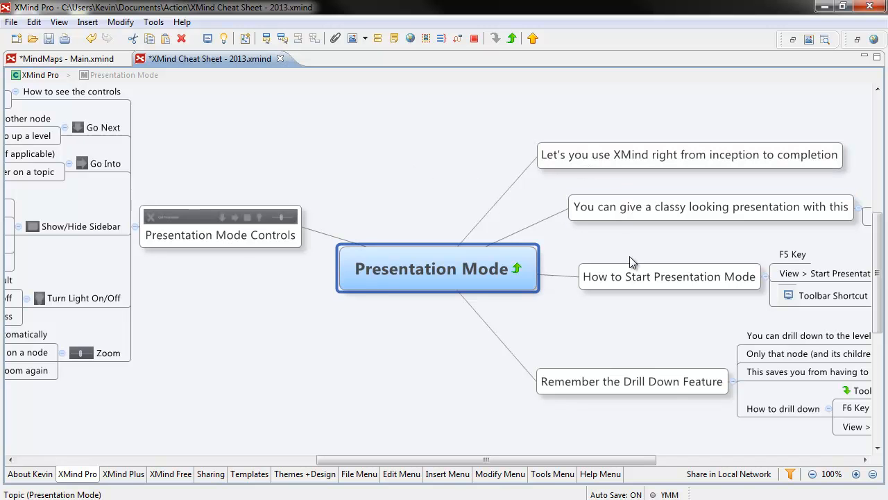
click(220, 234)
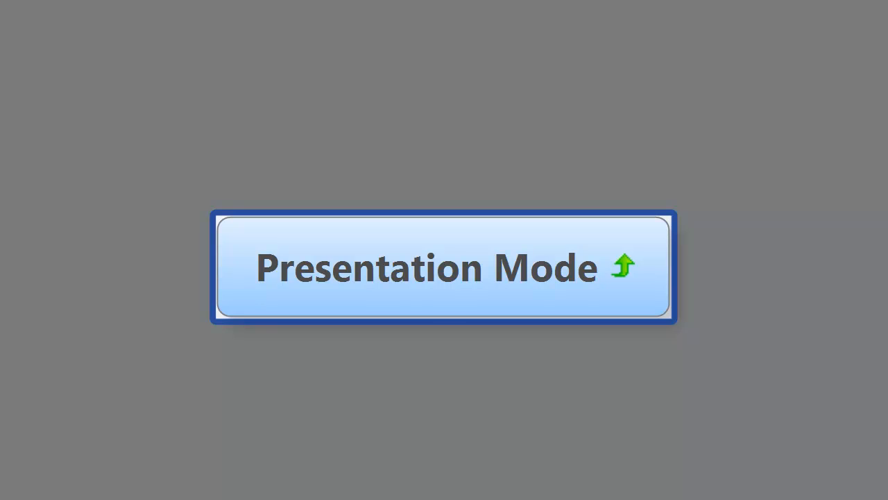
mouse_move(619, 356)
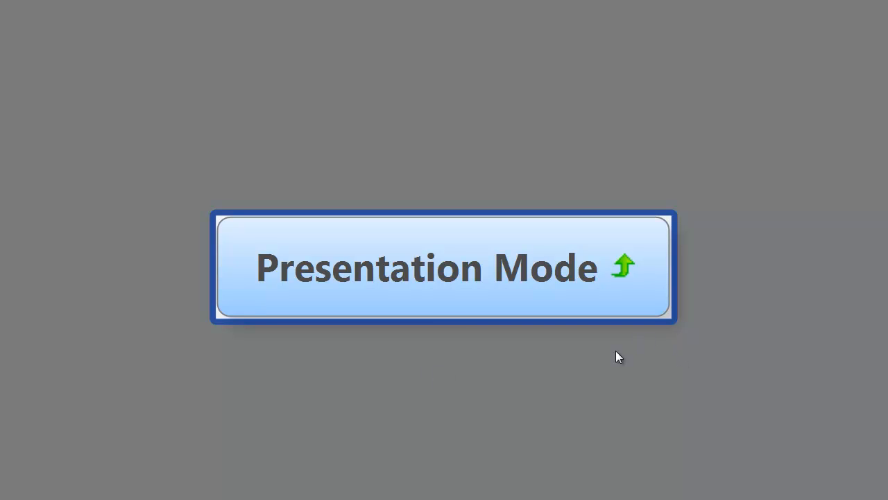
mouse_move(431, 370)
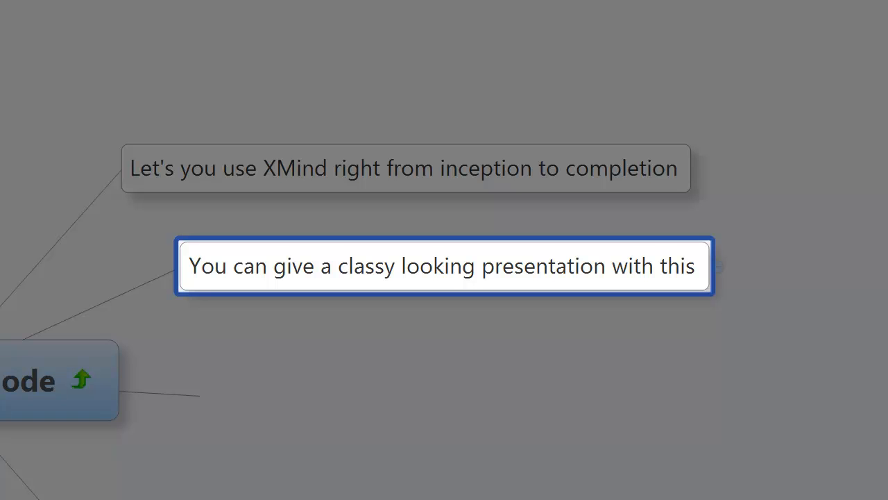
mouse_move(832, 399)
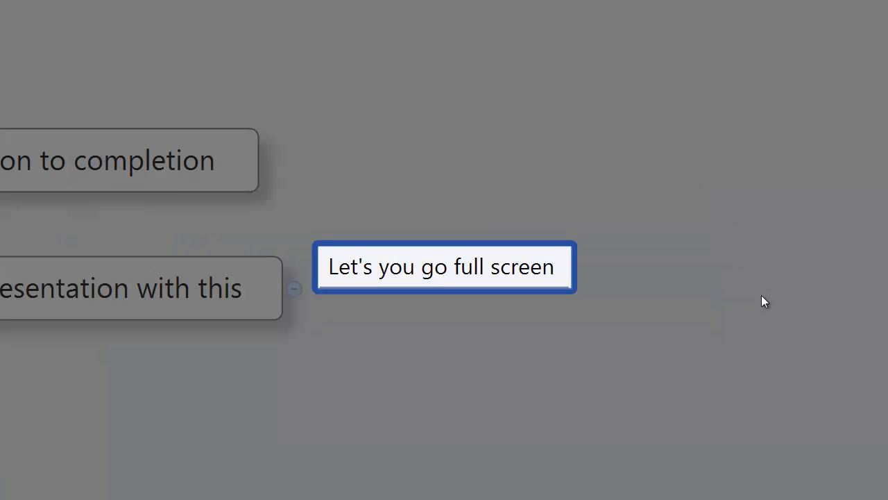
mouse_move(756, 302)
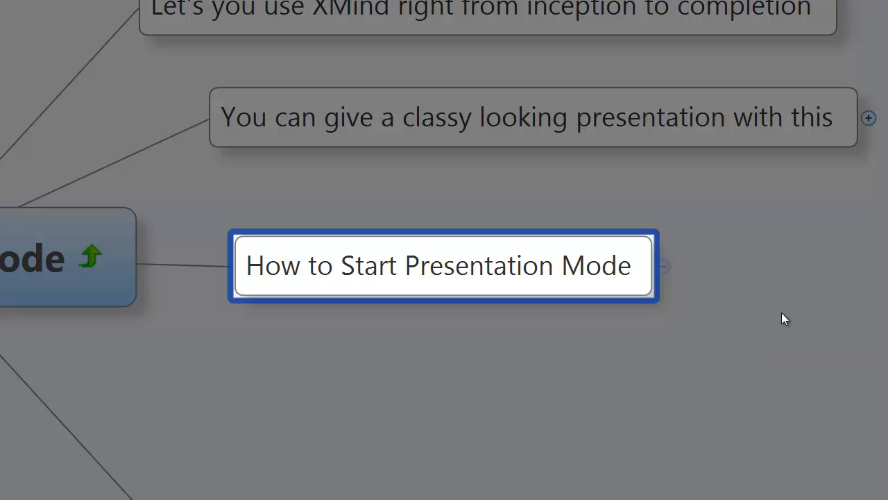
Step the presentation through the Presentation Mode subtopics and back to the central topic.
click(664, 265)
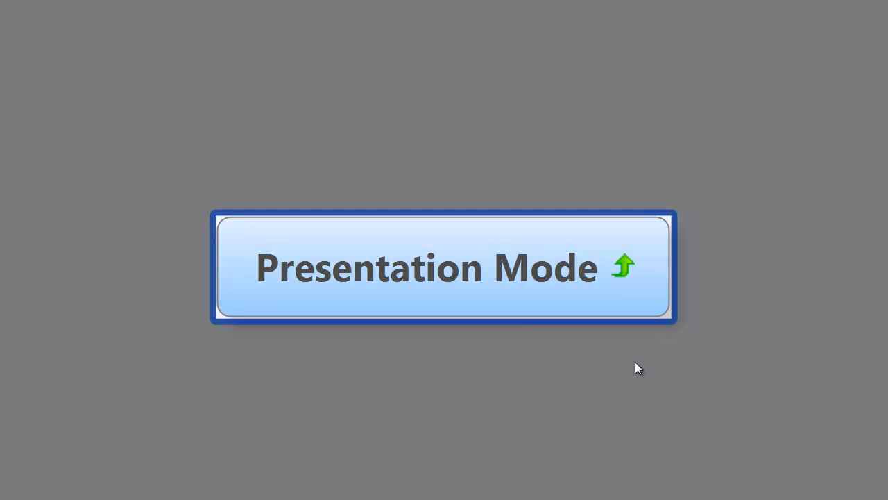
mouse_move(387, 367)
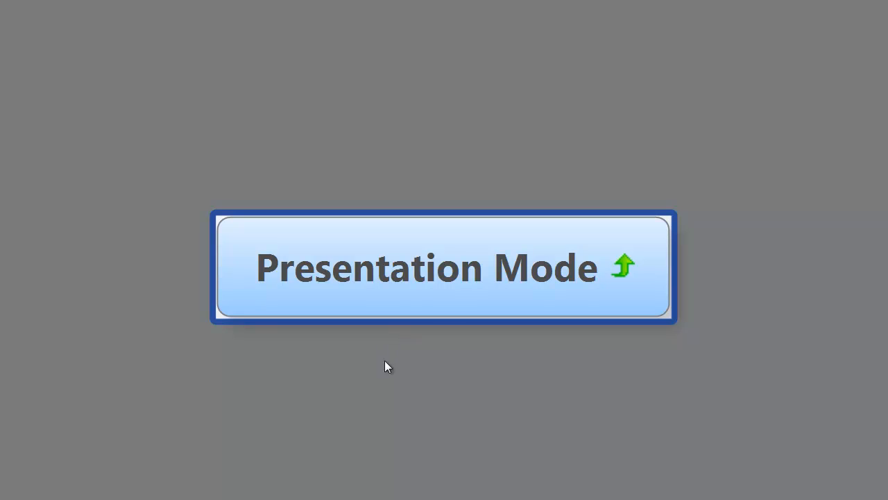
mouse_move(381, 359)
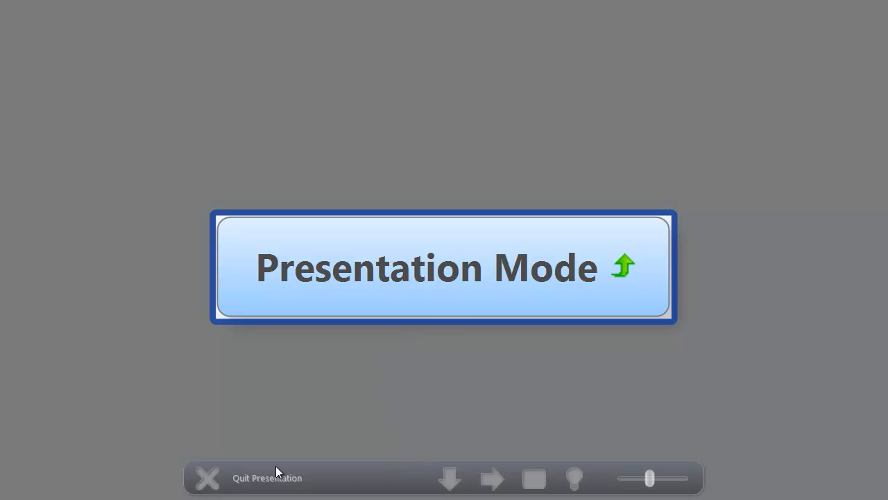
mouse_move(449, 478)
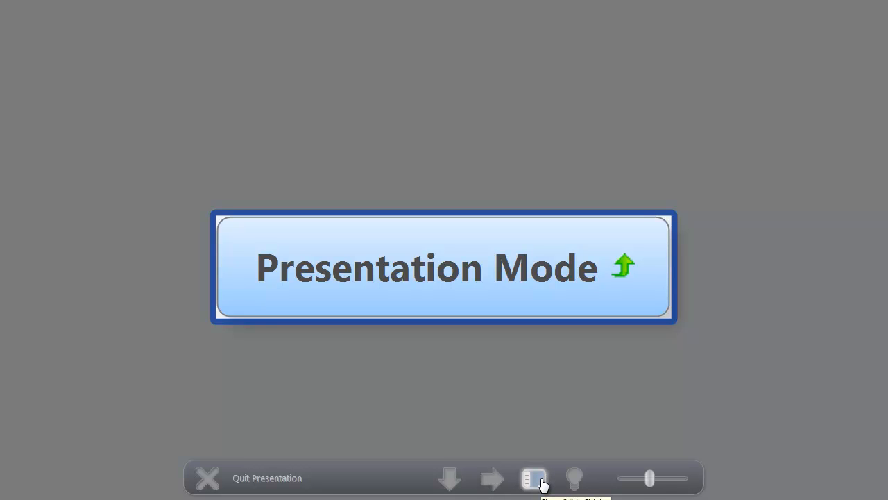
Toggle the outline panels and spotlight, adjust the zoom slider, then quit the presentation.
click(534, 479)
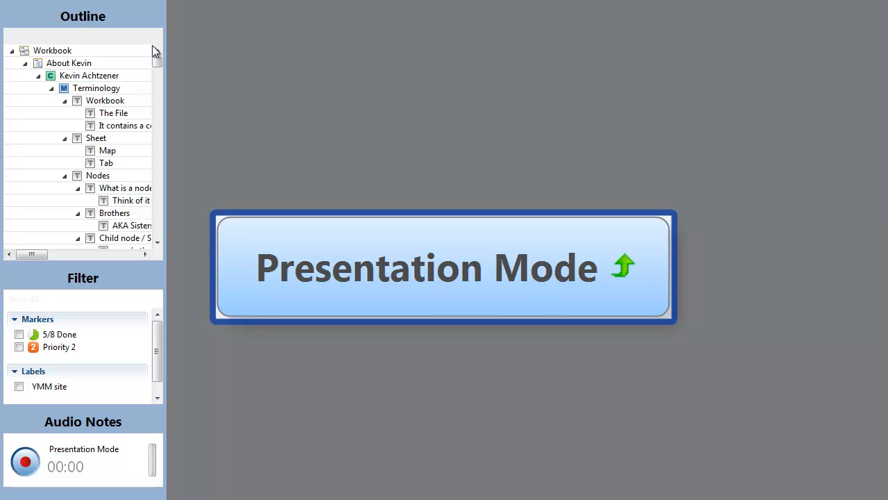
click(444, 268)
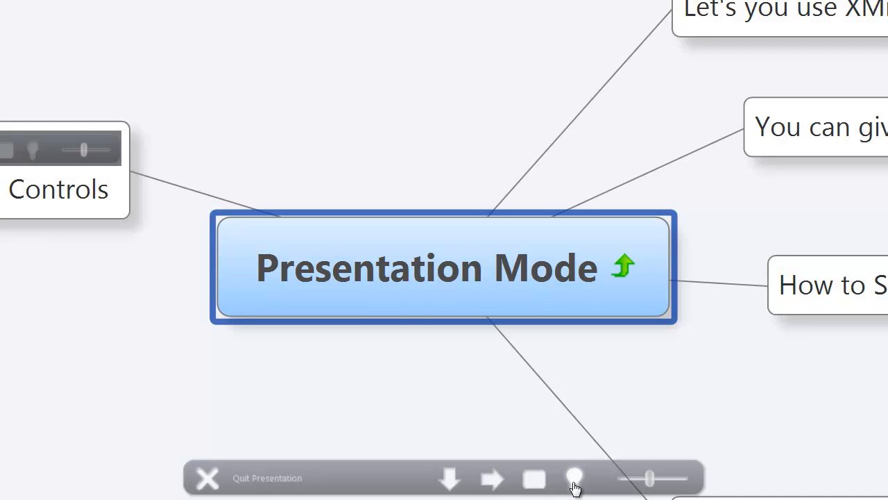
click(574, 477)
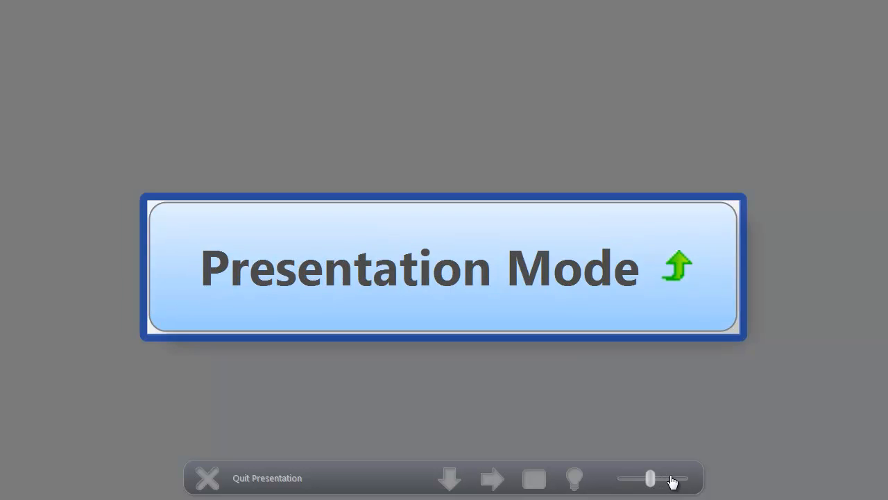
drag(673, 478, 651, 478)
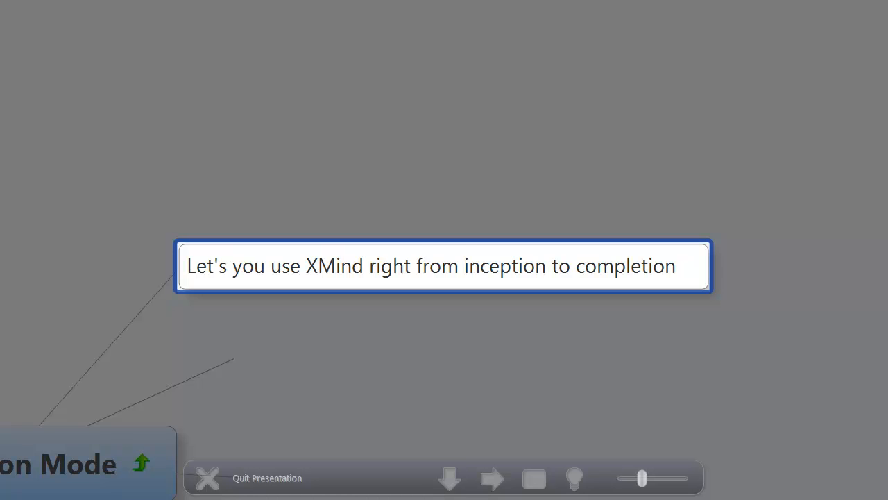
click(206, 478)
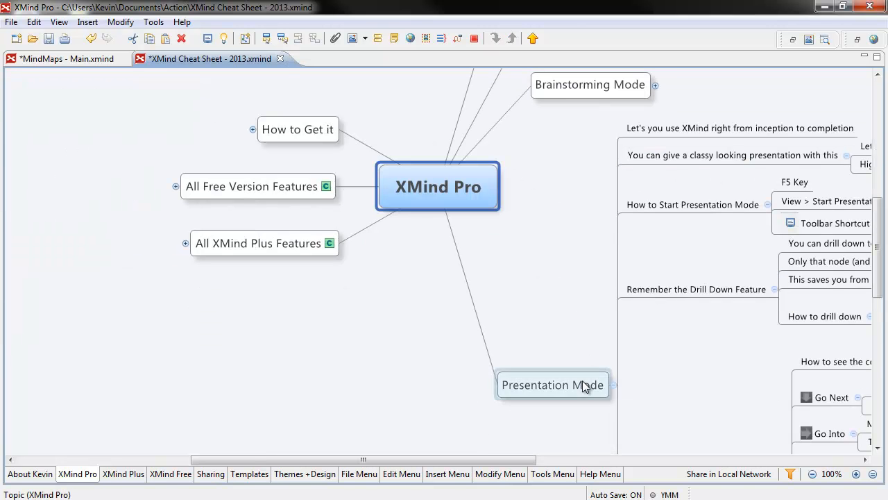
Select the Presentation Mode topic before switching to the XMind 2013 Walkthrough's About Kevin sheet.
click(553, 385)
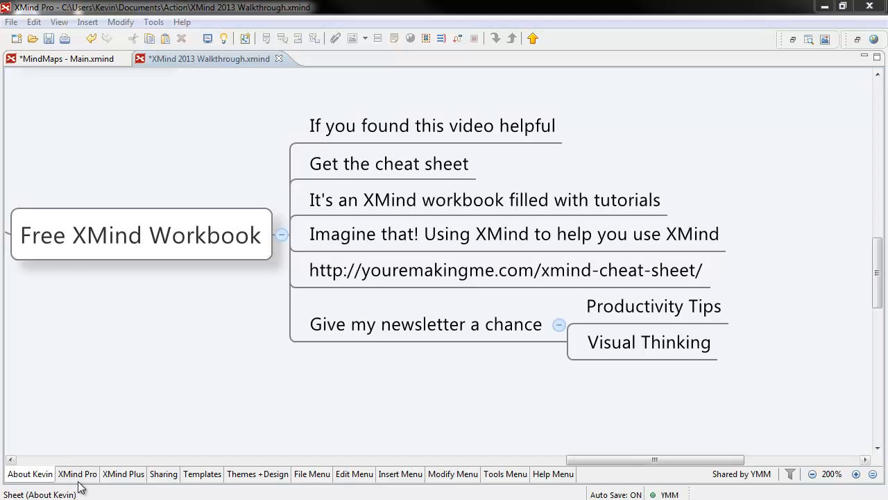
click(123, 474)
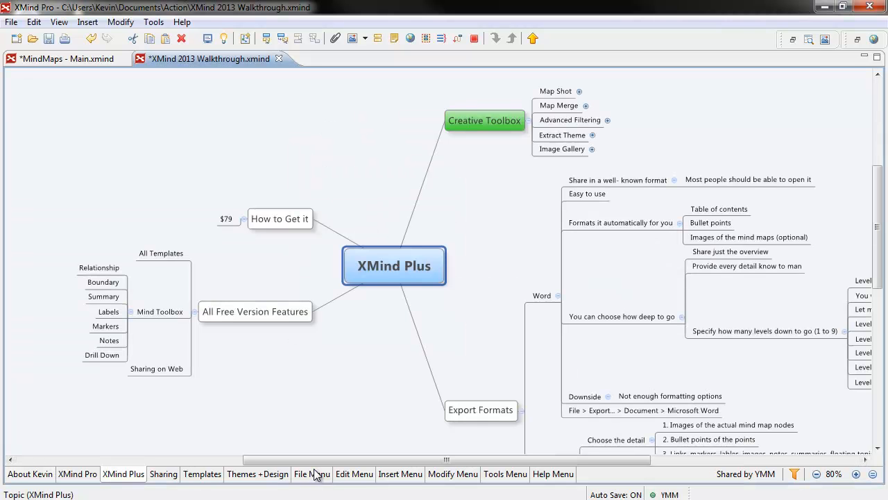
click(354, 474)
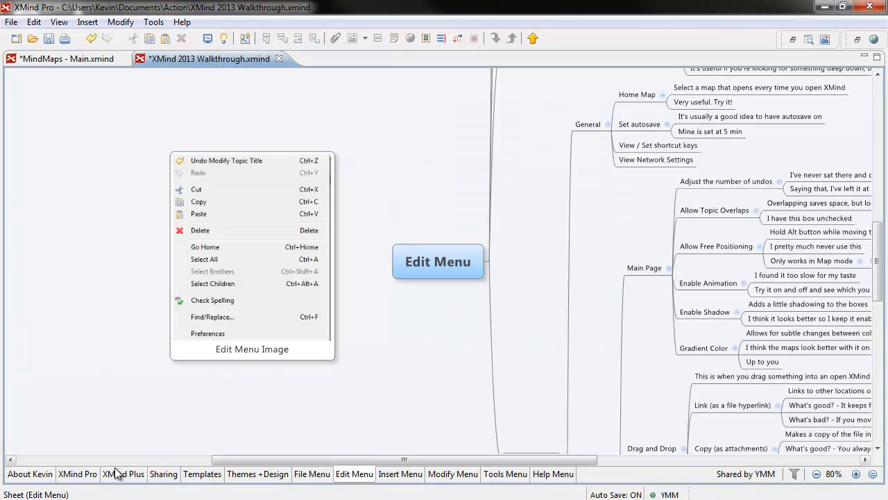
click(29, 473)
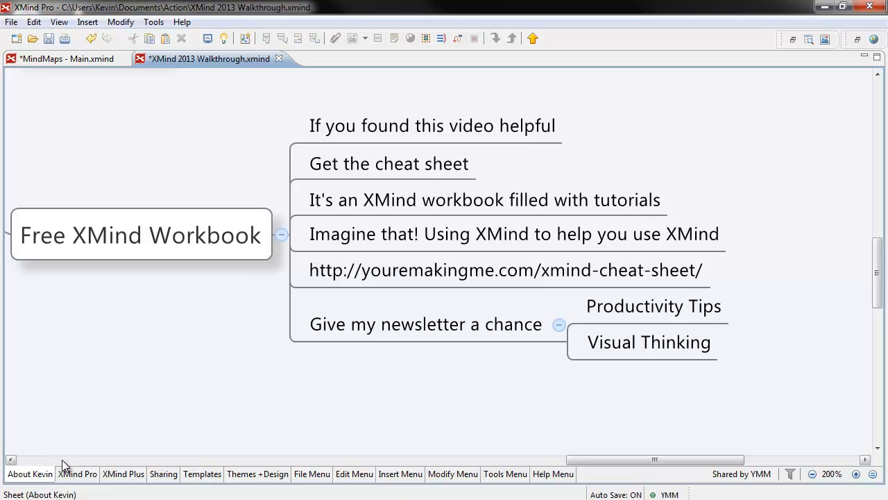
click(505, 270)
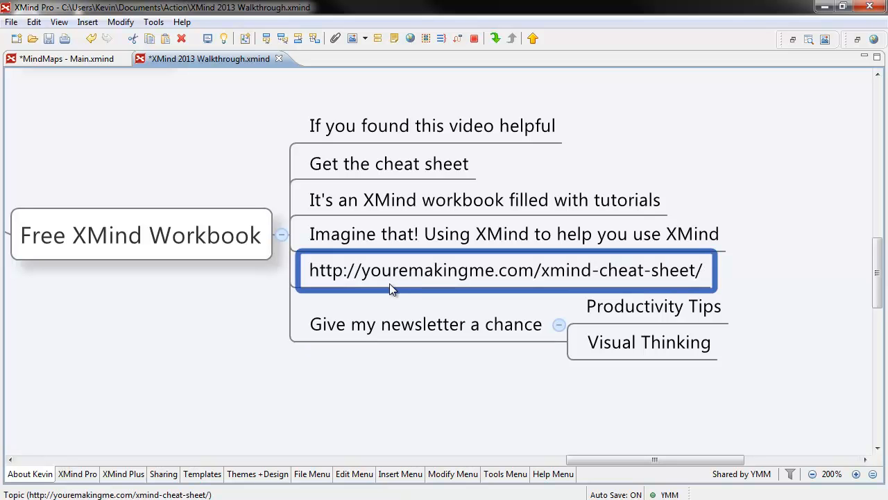
mouse_move(408, 349)
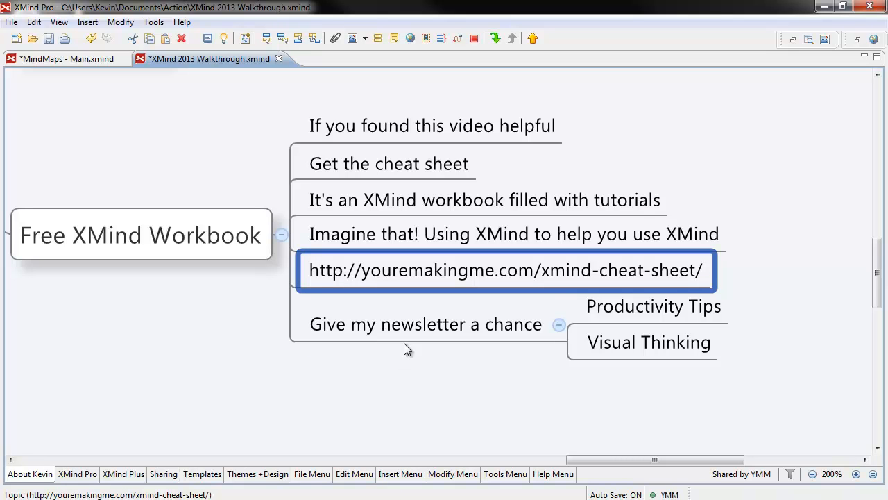
click(426, 323)
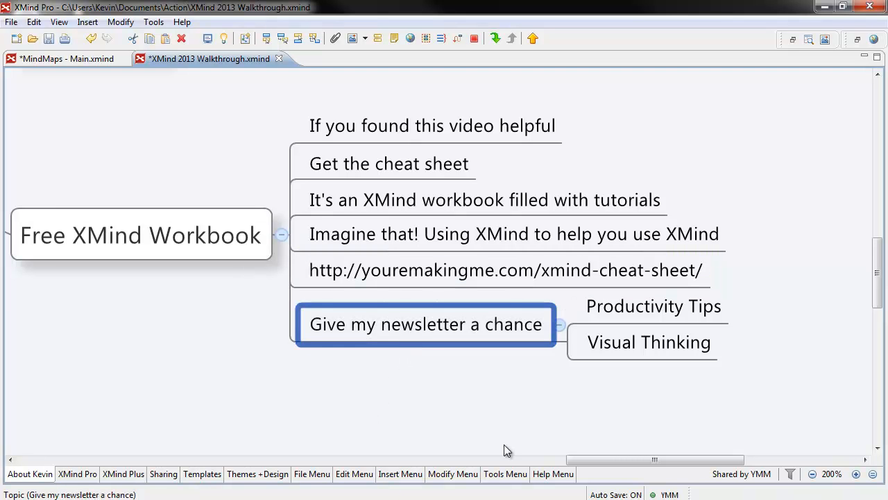